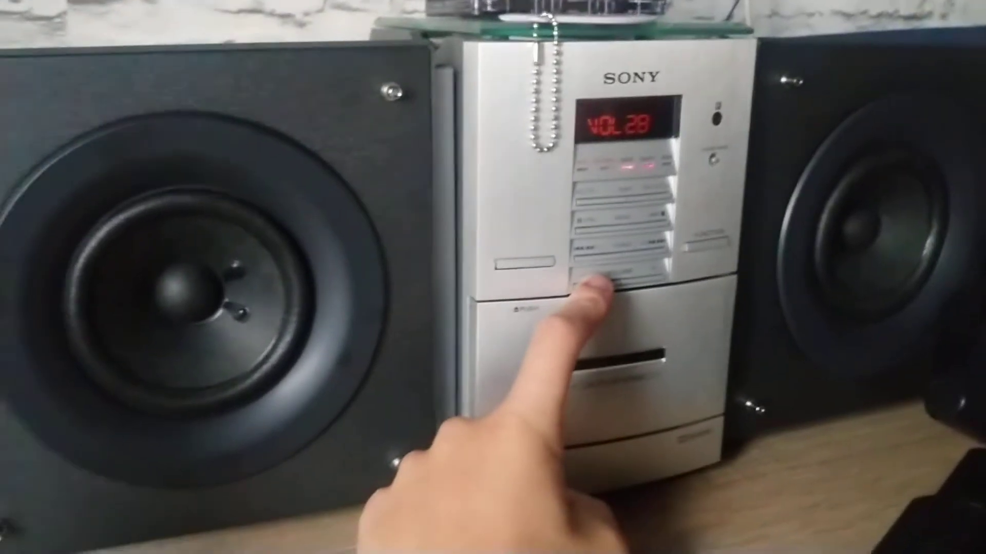
{"action": "left_click", "coordinate": [603, 277]}
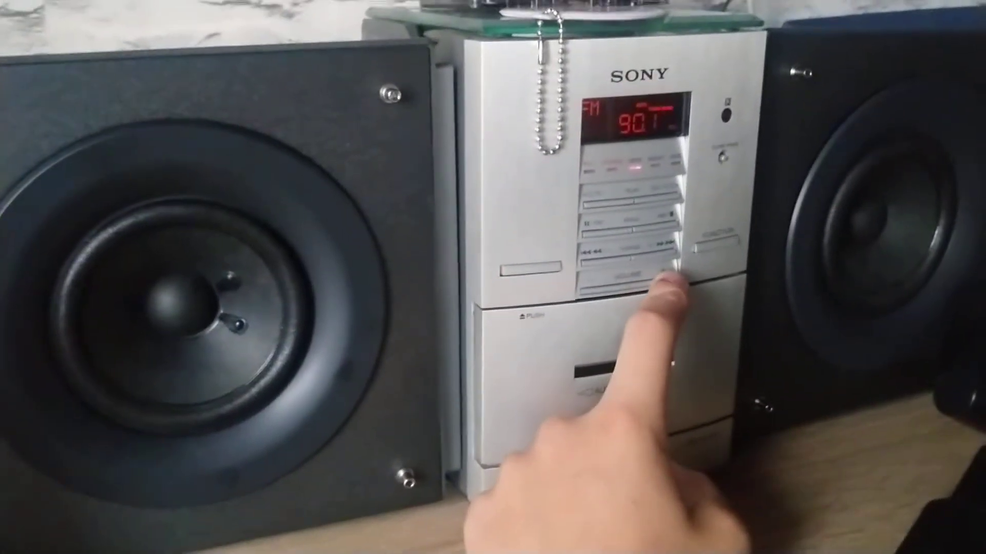
{"action": "left_click", "coordinate": [667, 264]}
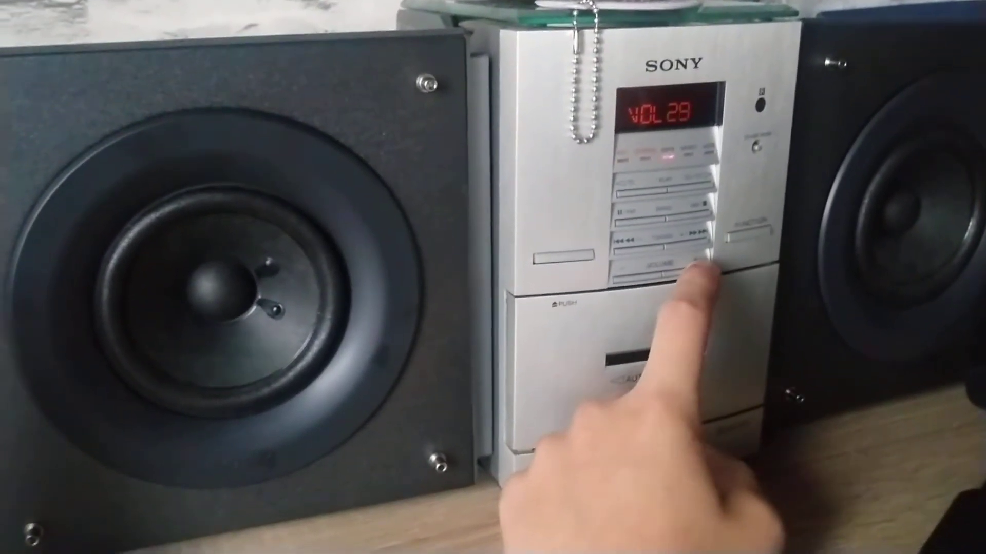
{"action": "left_click", "coordinate": [686, 258]}
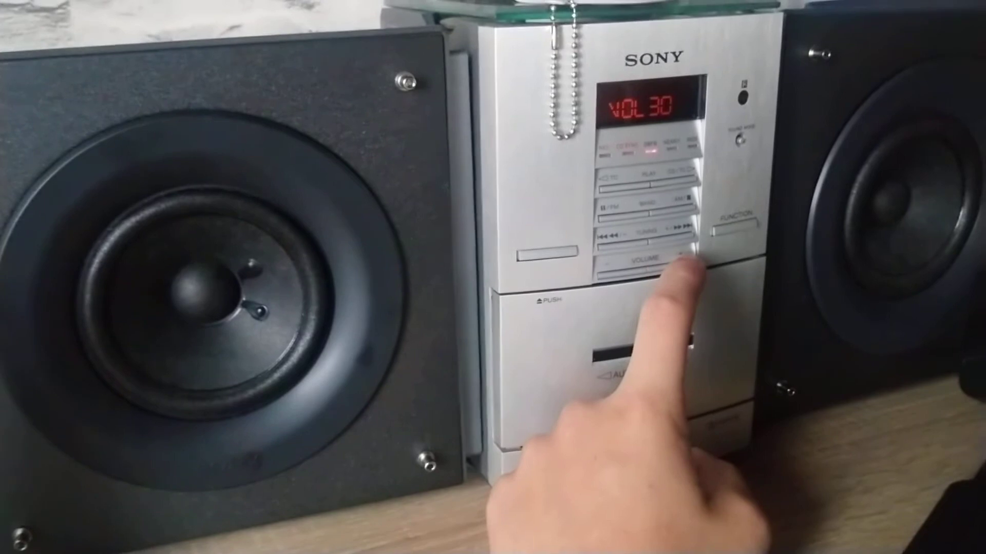